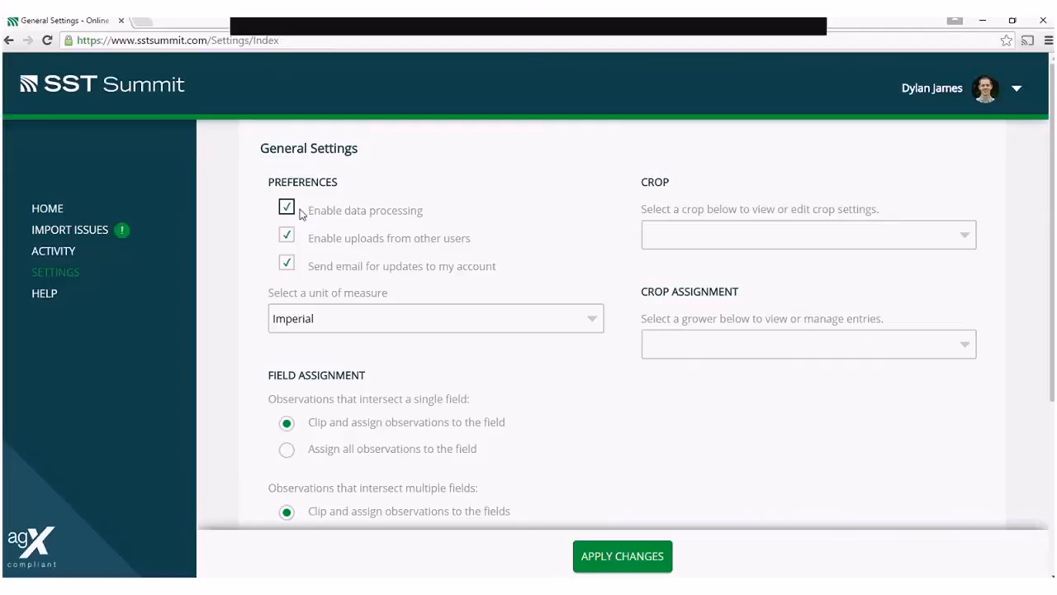
Toggle data processing off and back on, then enable email updates to my account.
left_click(287, 208)
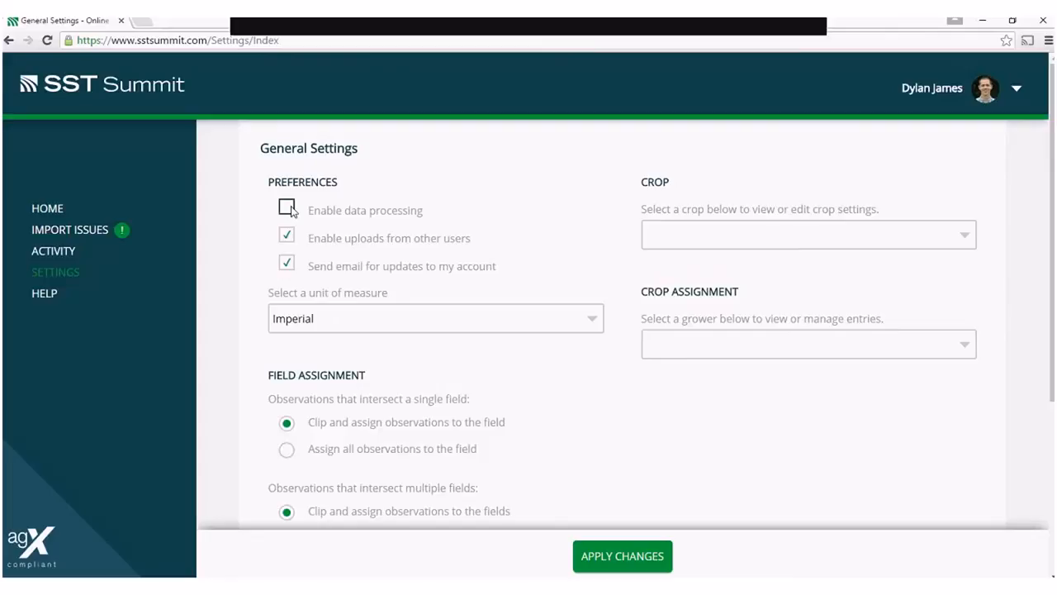
left_click(287, 209)
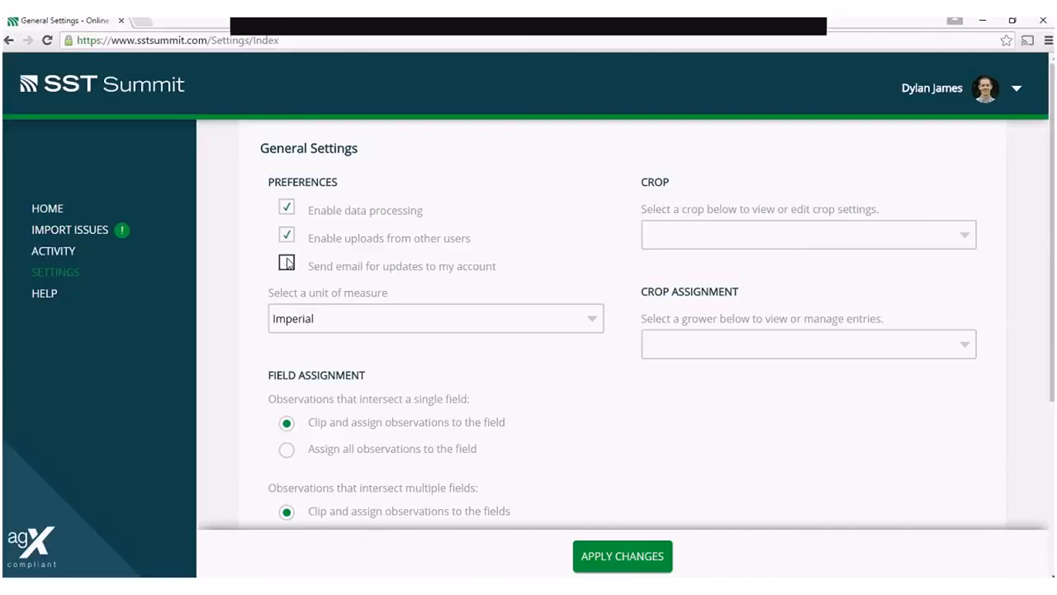
left_click(285, 261)
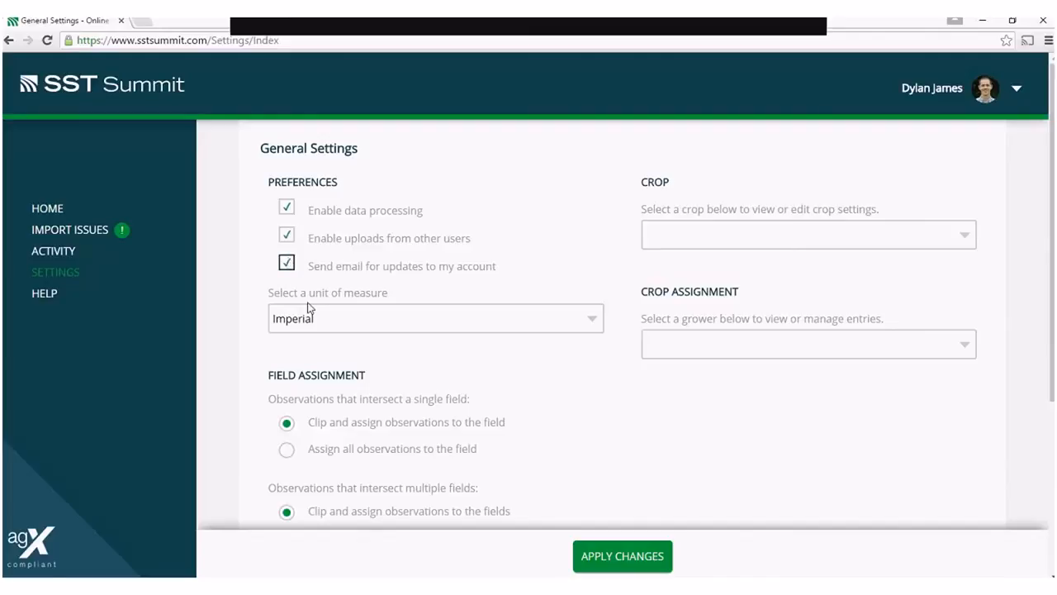